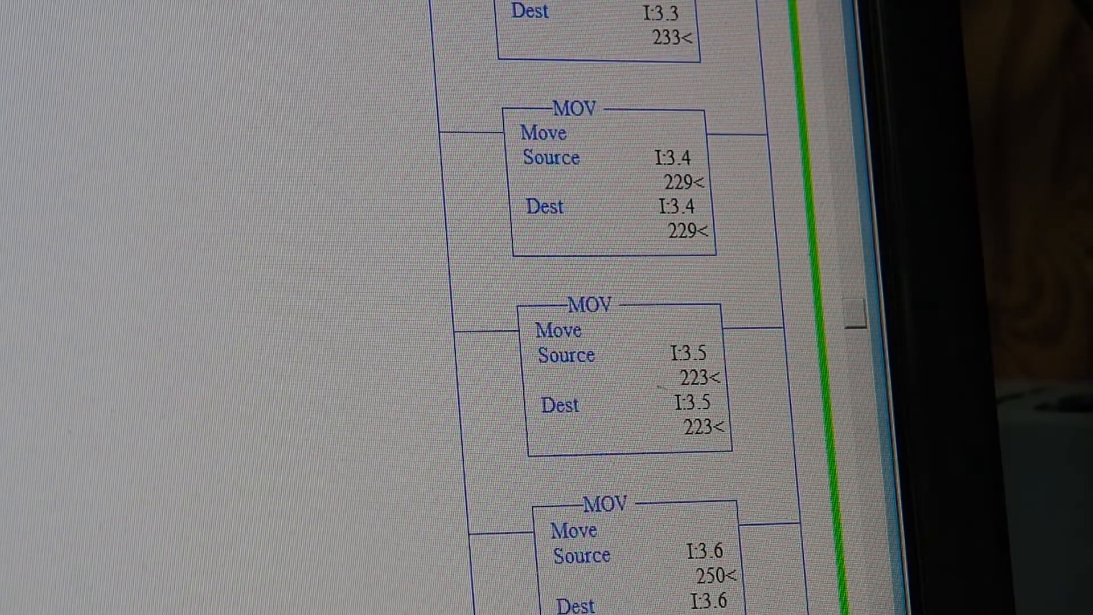
Step: Open Advanced I/O Configuration for the slot 3 1746-NT8 thermocouple card
scroll("down", 3)
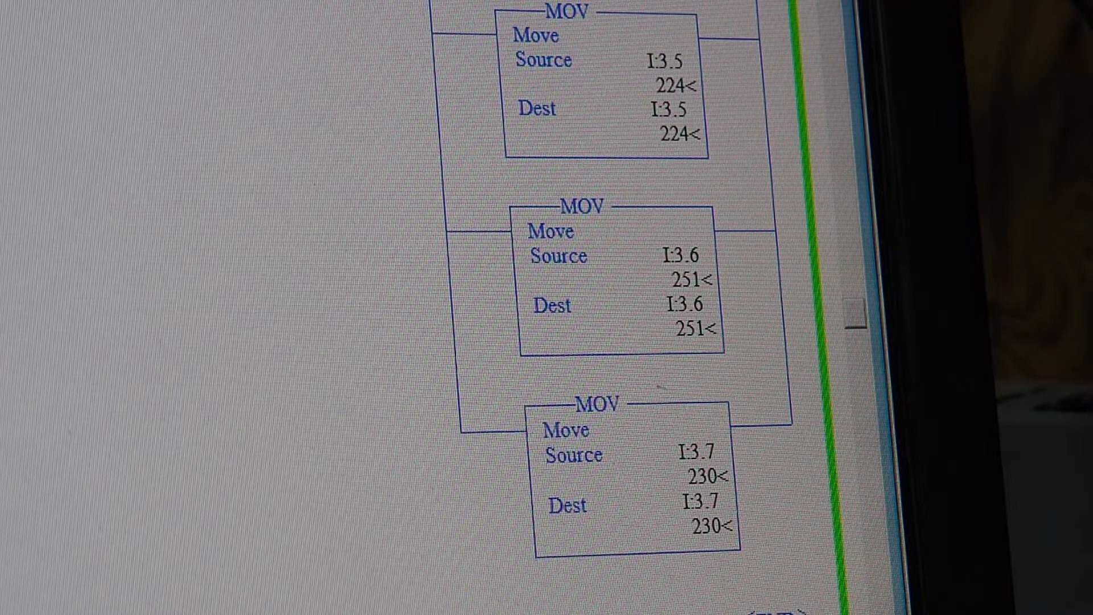
mouse_move(788, 502)
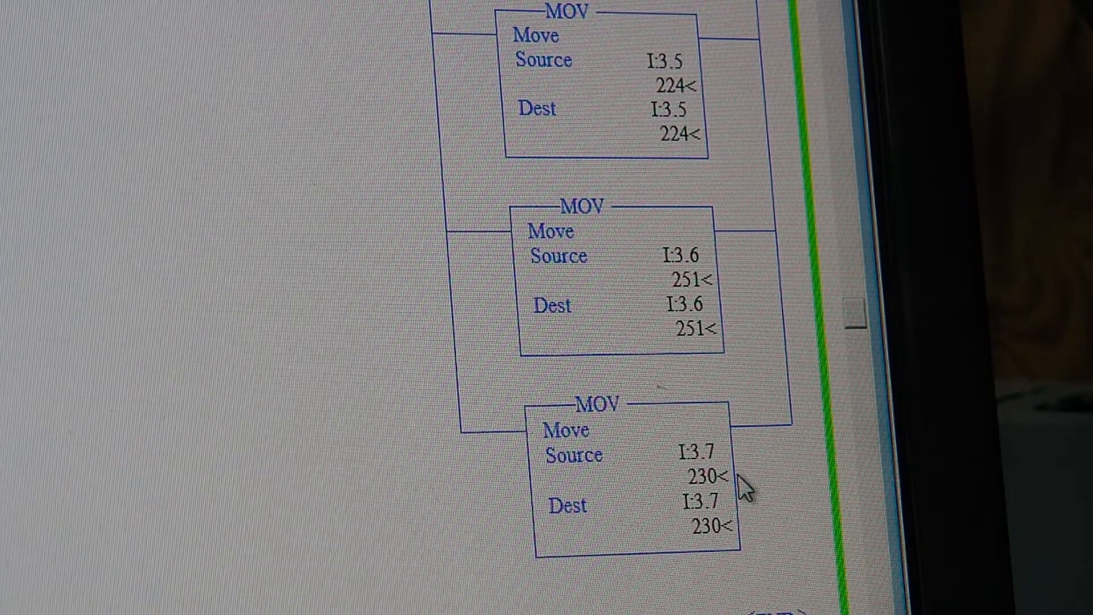
scroll("down", 3)
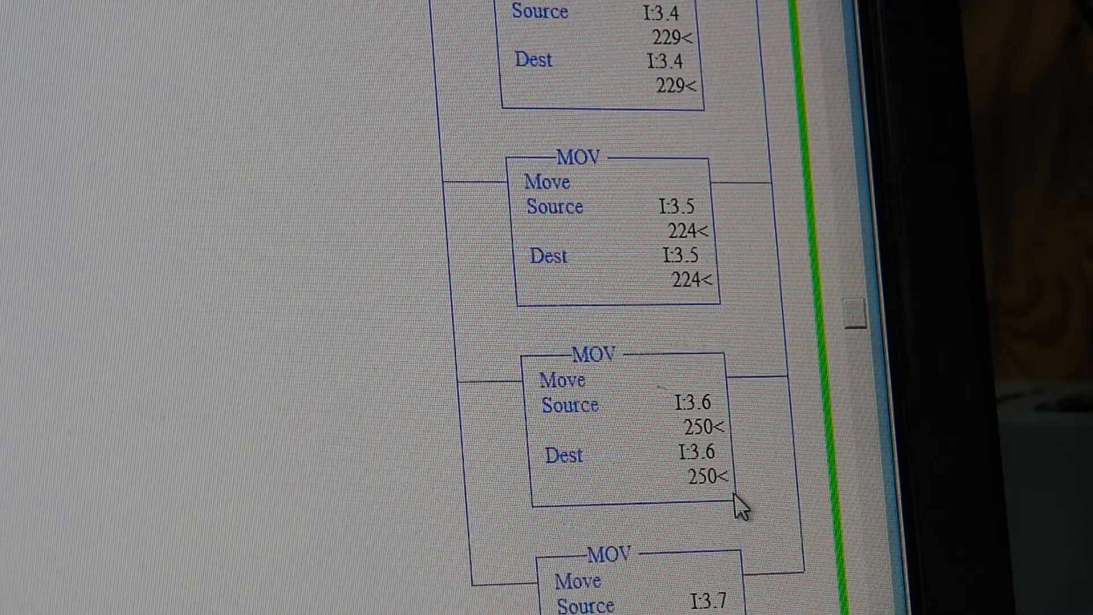
scroll("down", 3)
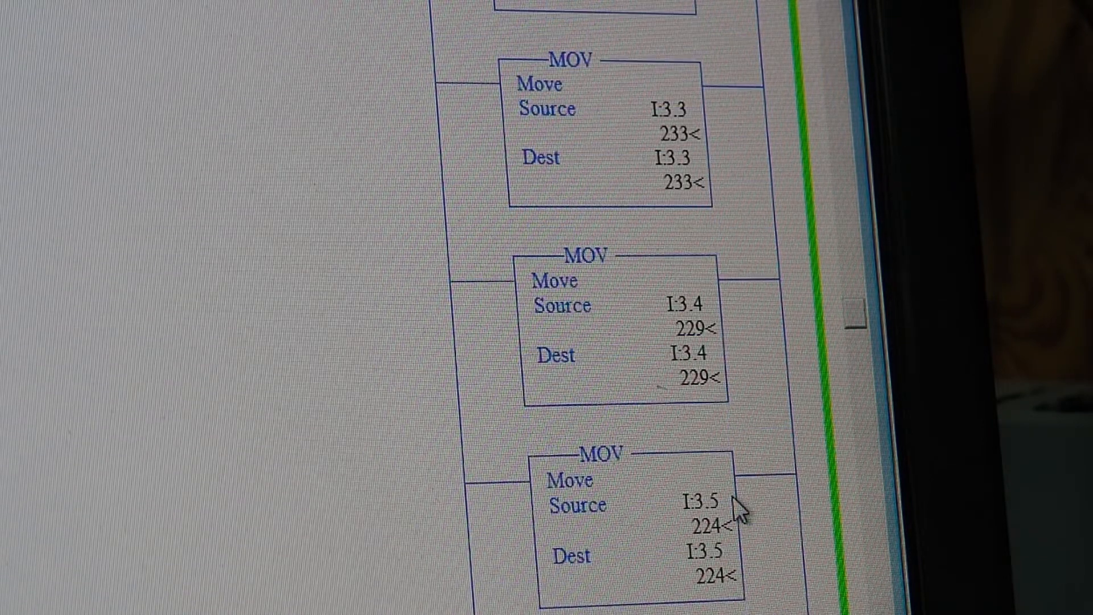
scroll("down", 3)
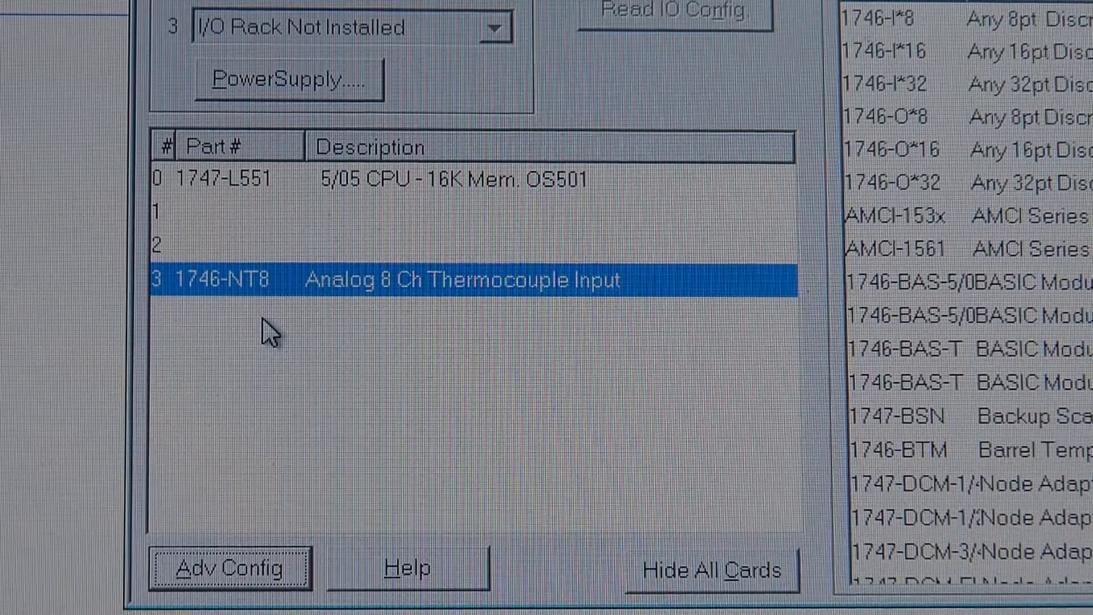
mouse_move(648, 109)
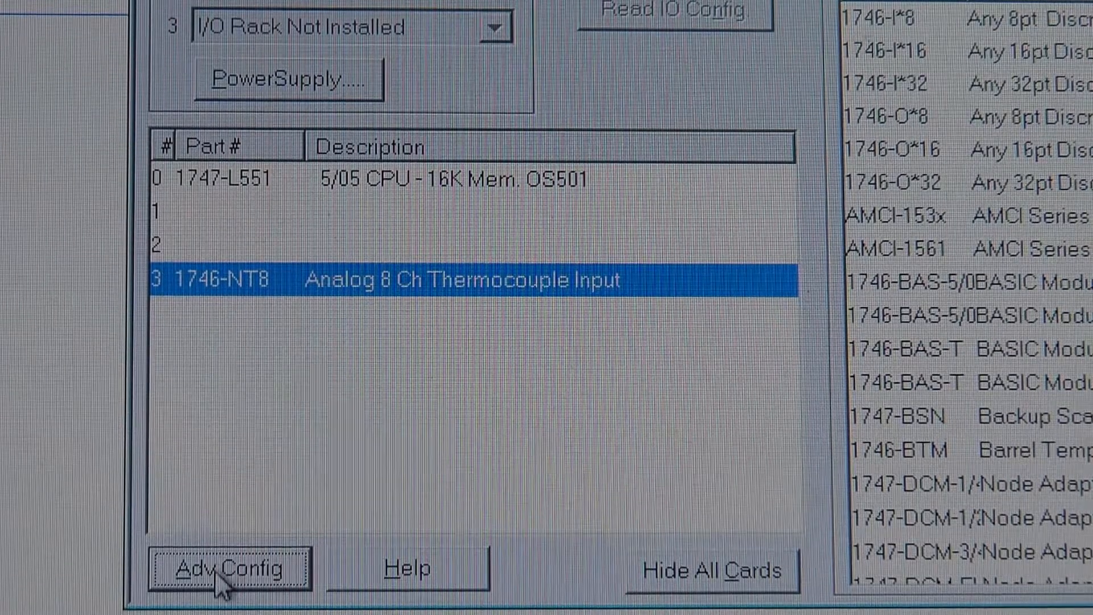
left_click(227, 569)
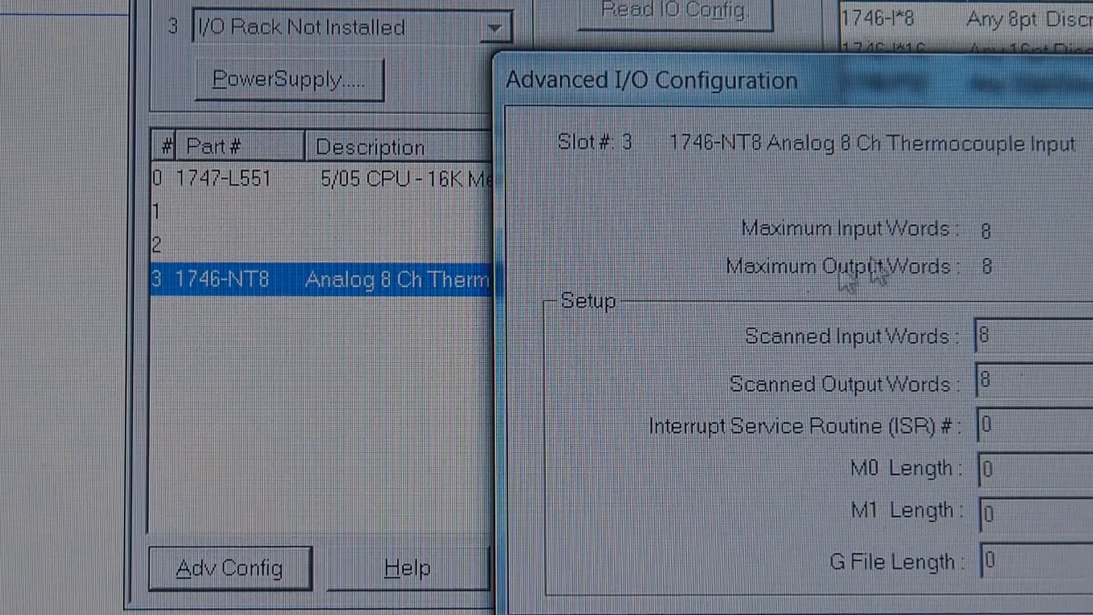
mouse_move(875, 276)
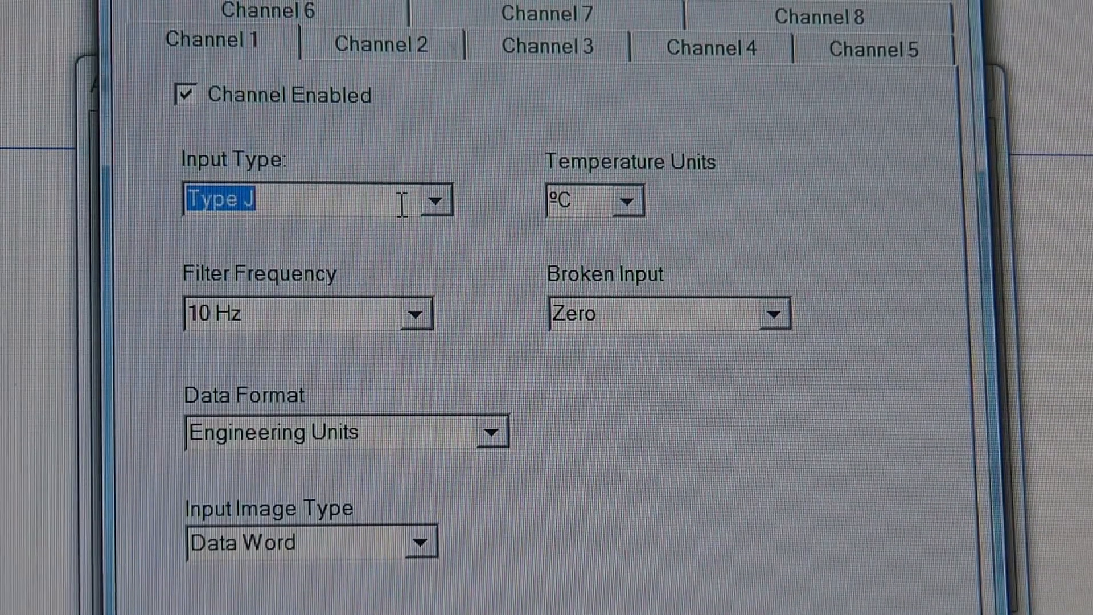
left_click(438, 201)
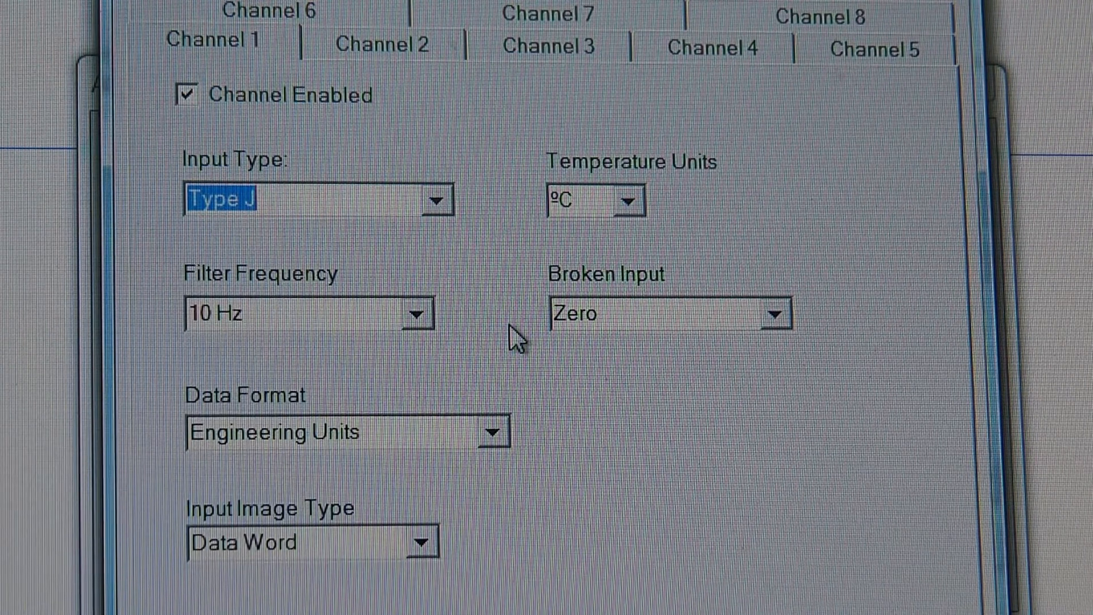
mouse_move(625, 209)
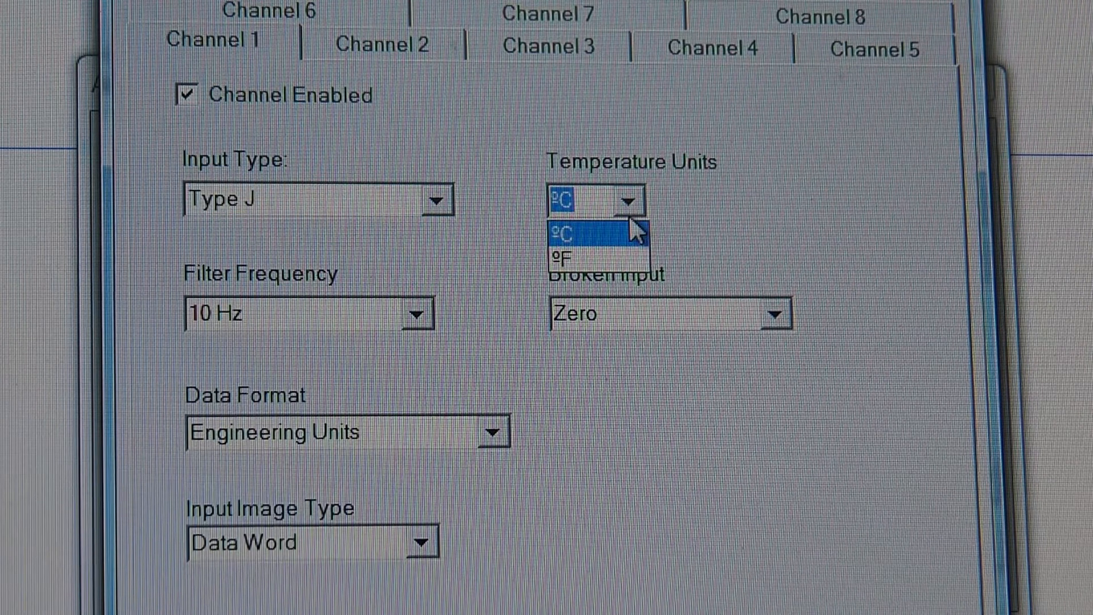
left_click(566, 231)
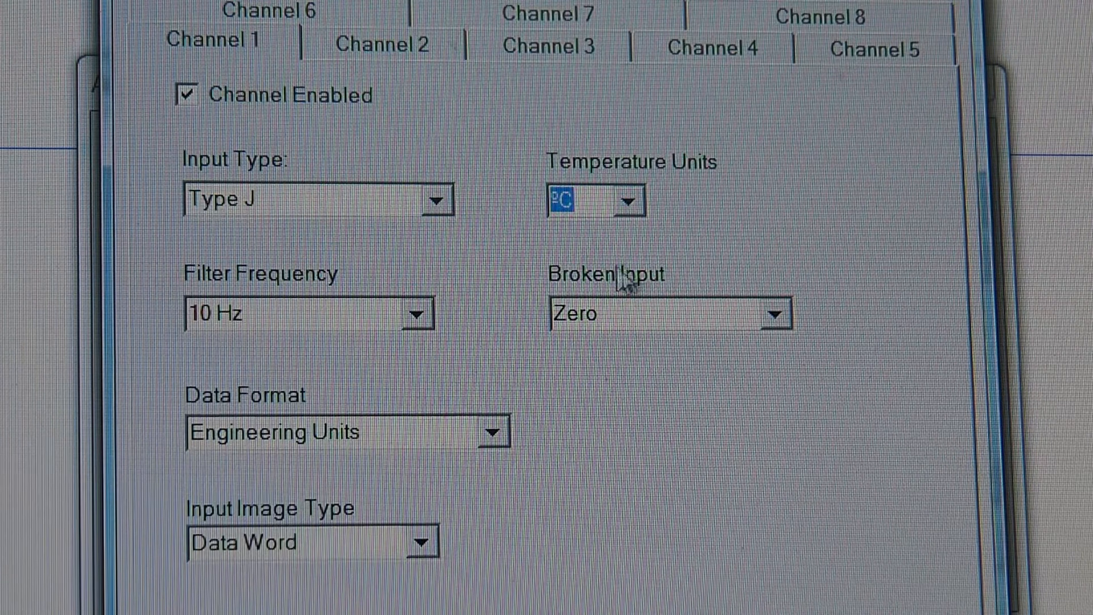
mouse_move(808, 362)
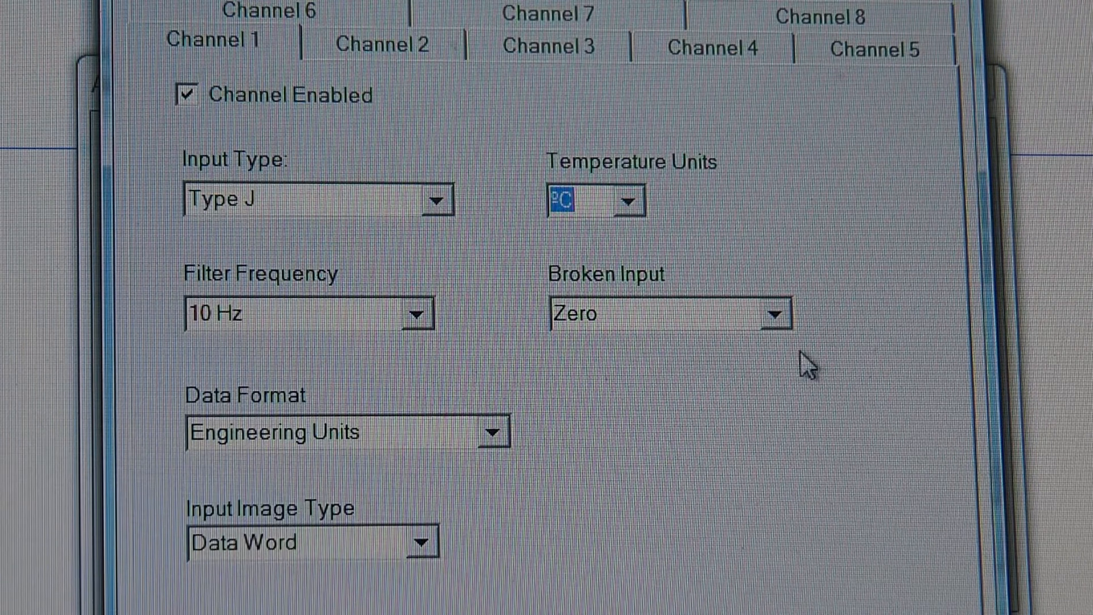
left_click(776, 314)
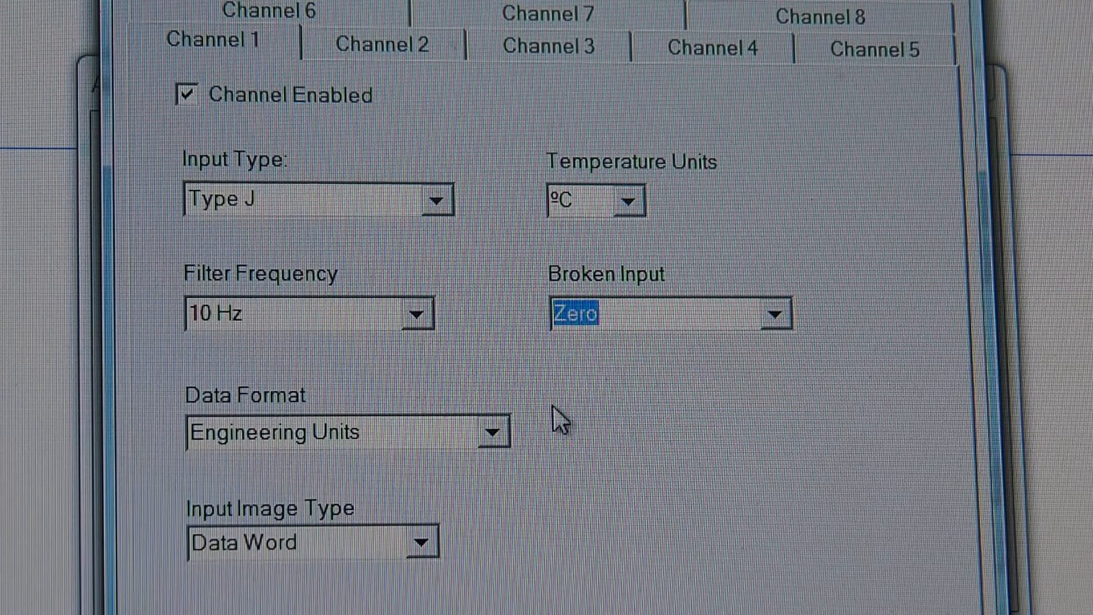
mouse_move(534, 356)
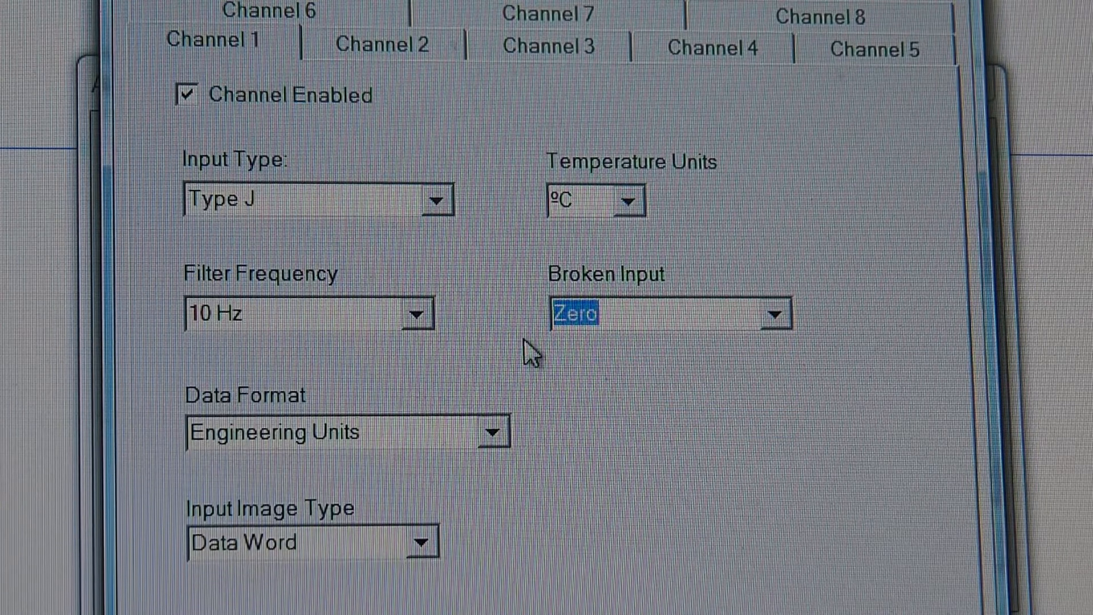
mouse_move(348, 467)
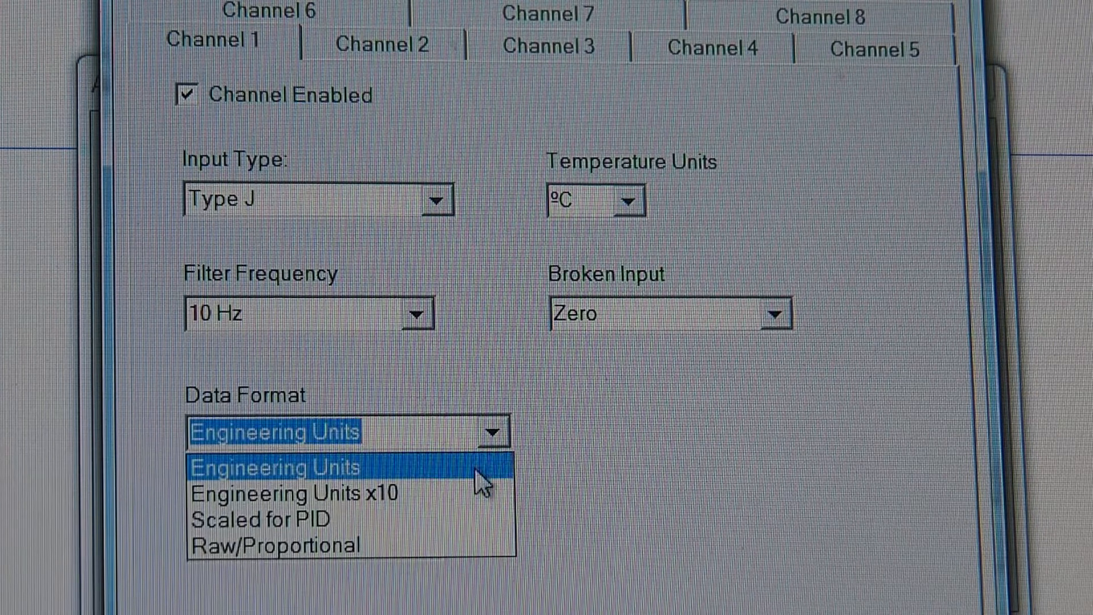
mouse_move(467, 494)
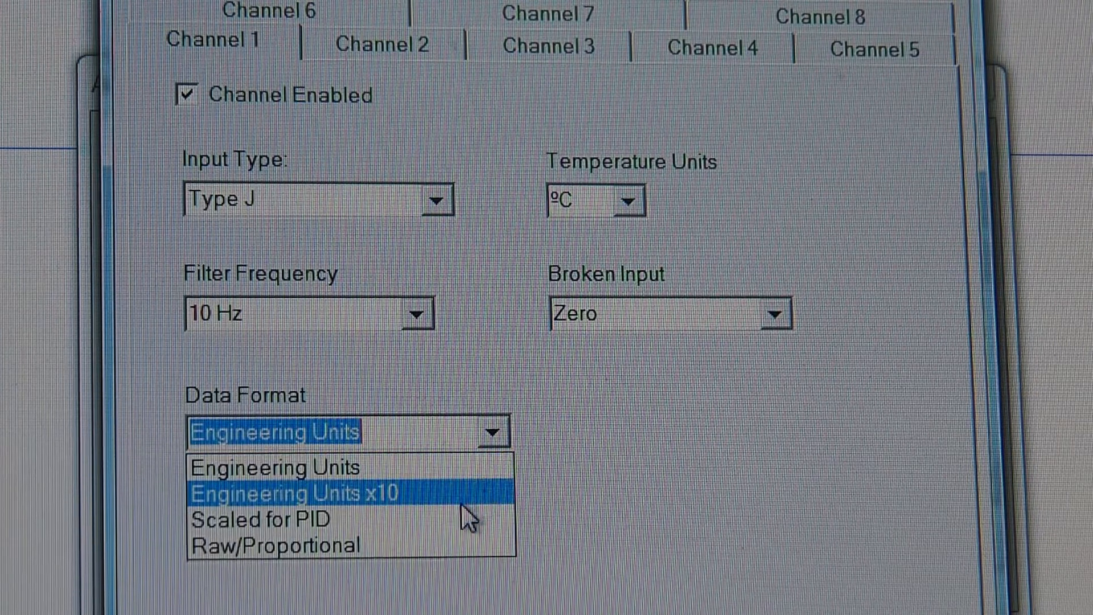
mouse_move(449, 543)
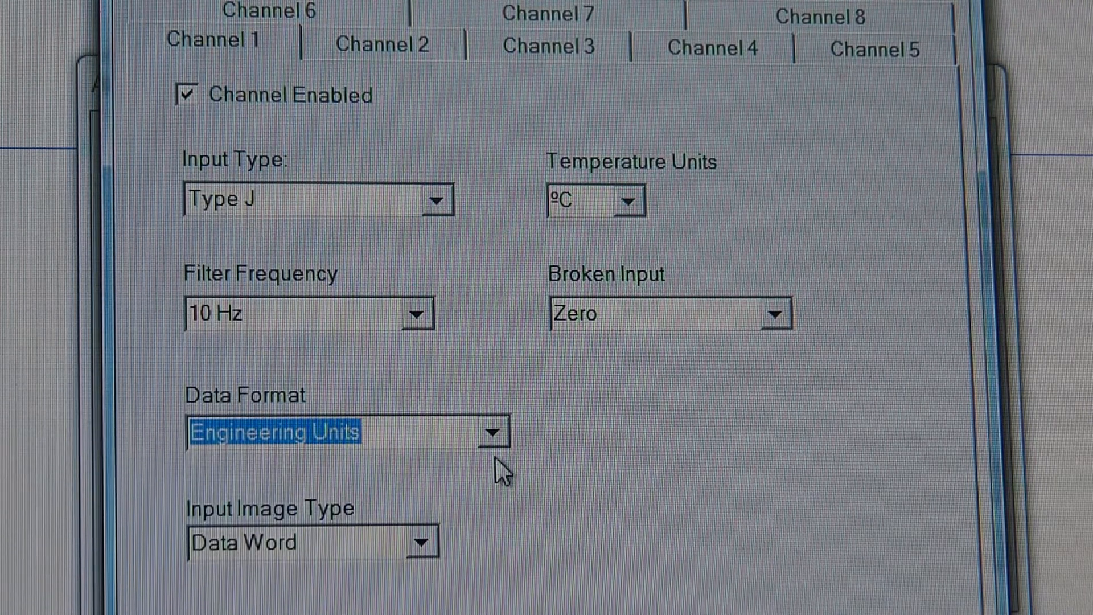
mouse_move(419, 565)
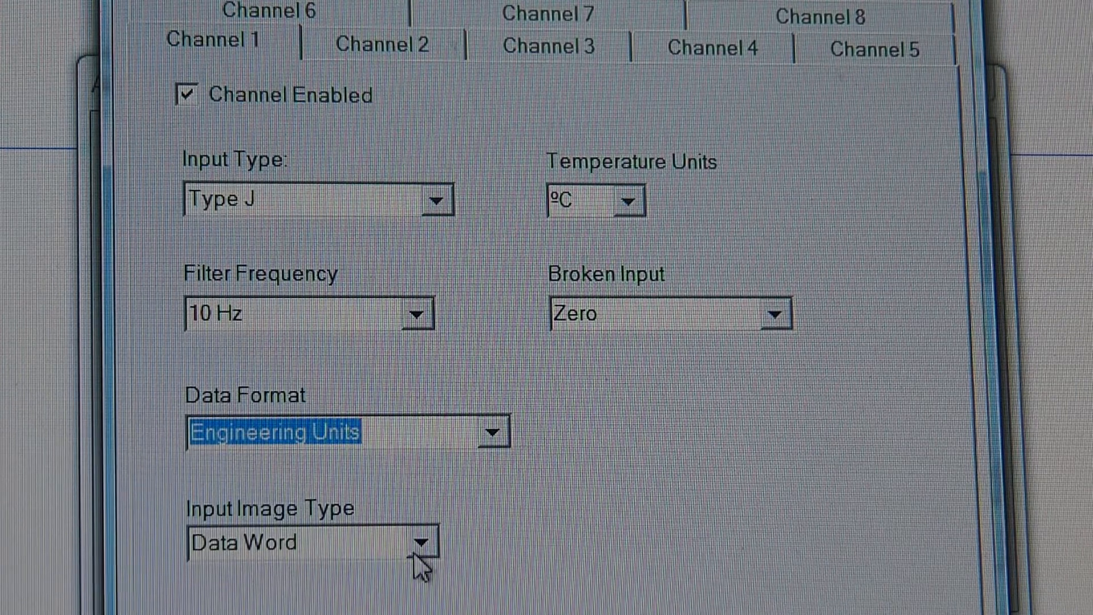
mouse_move(456, 565)
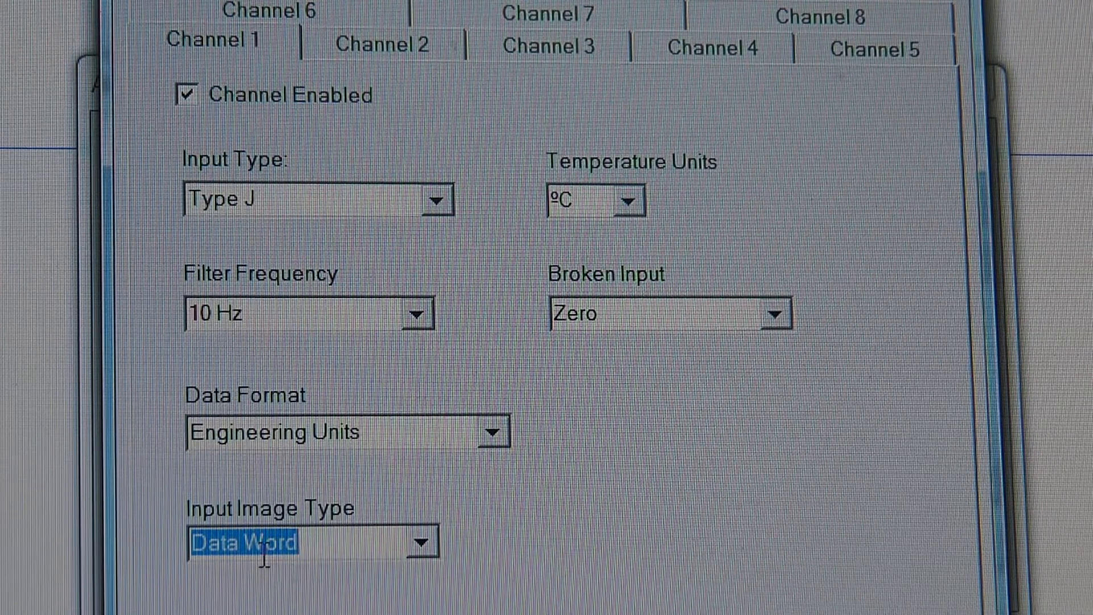
mouse_move(359, 550)
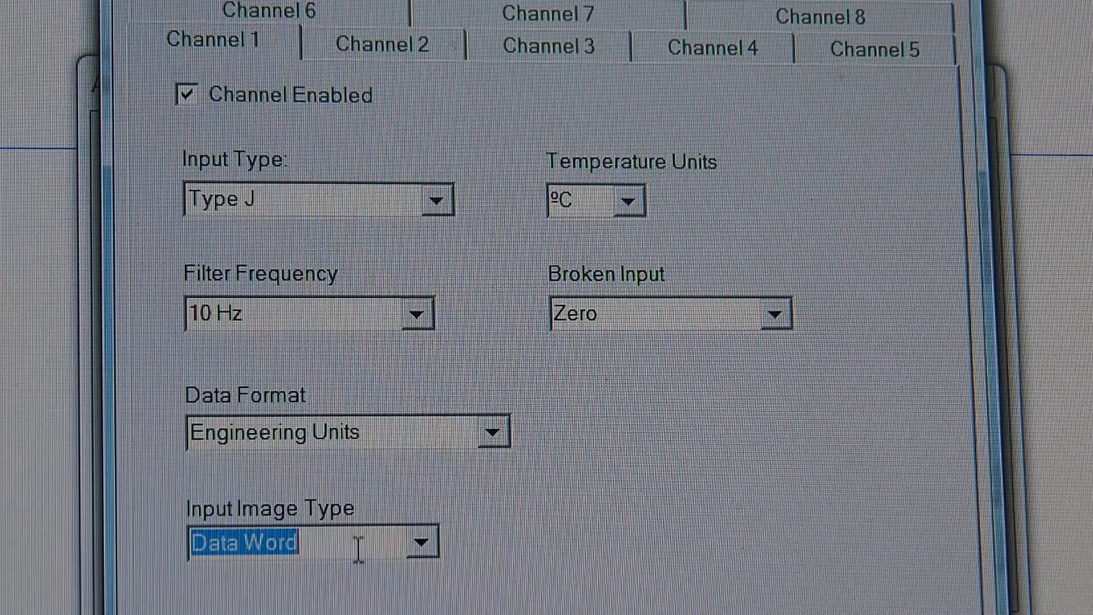
mouse_move(317, 586)
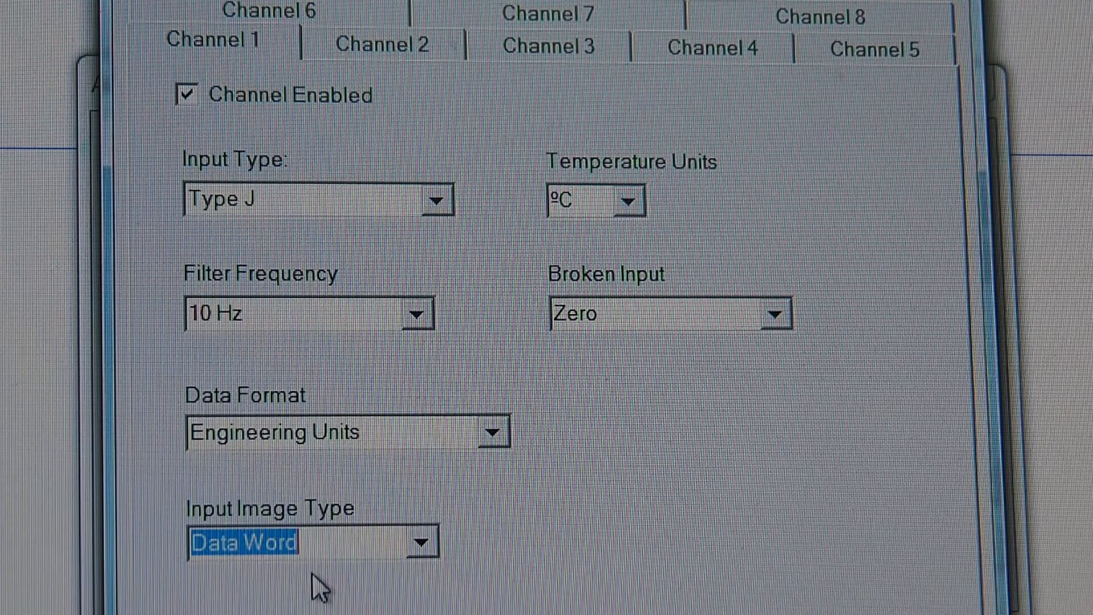
mouse_move(248, 178)
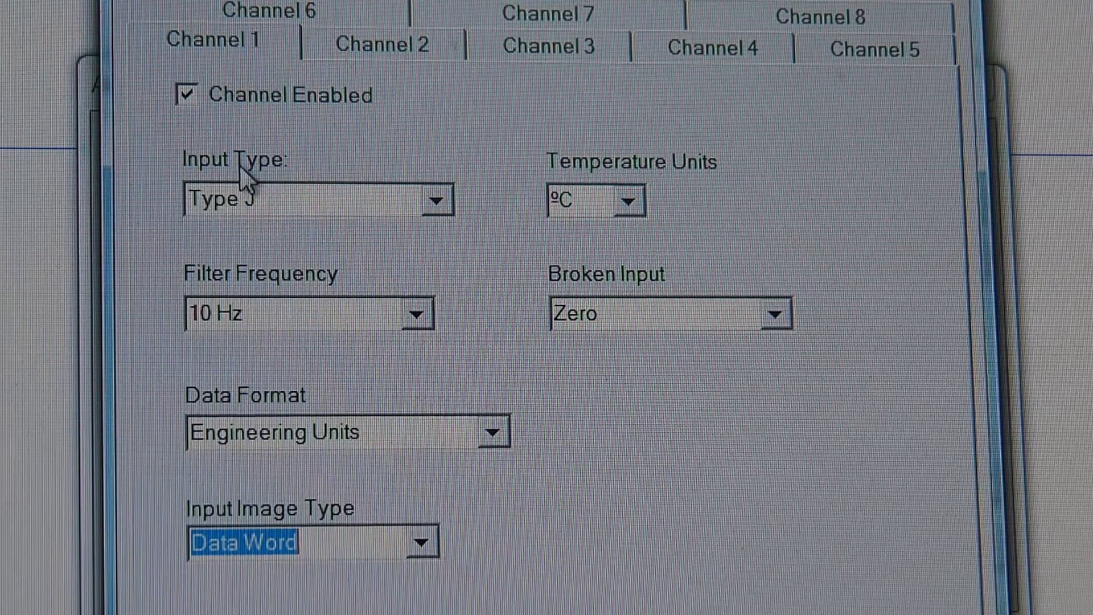
mouse_move(223, 130)
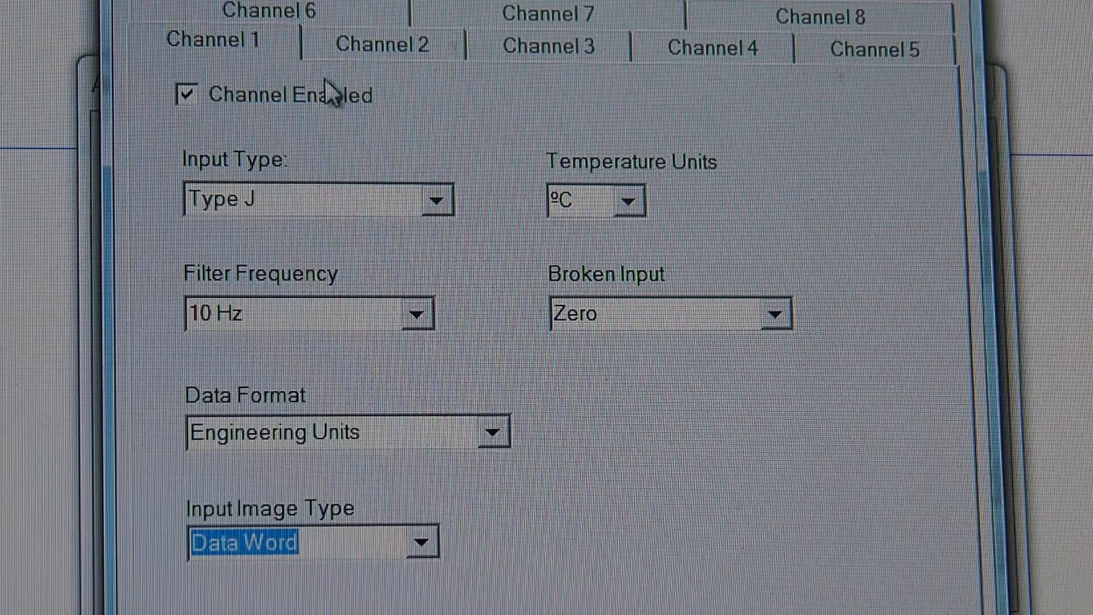
mouse_move(377, 401)
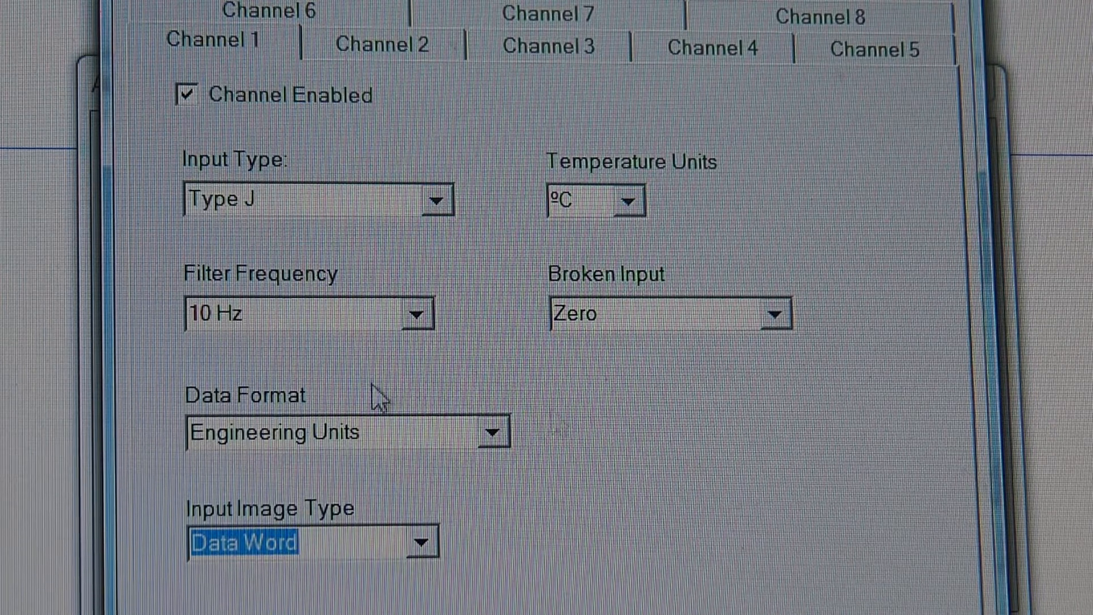
mouse_move(446, 80)
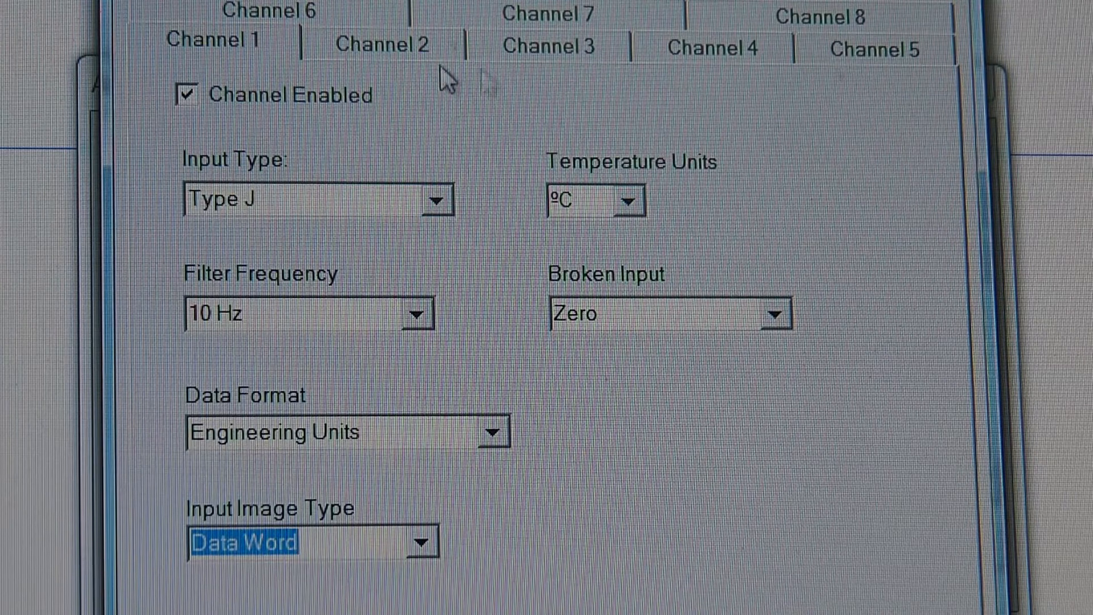
mouse_move(364, 137)
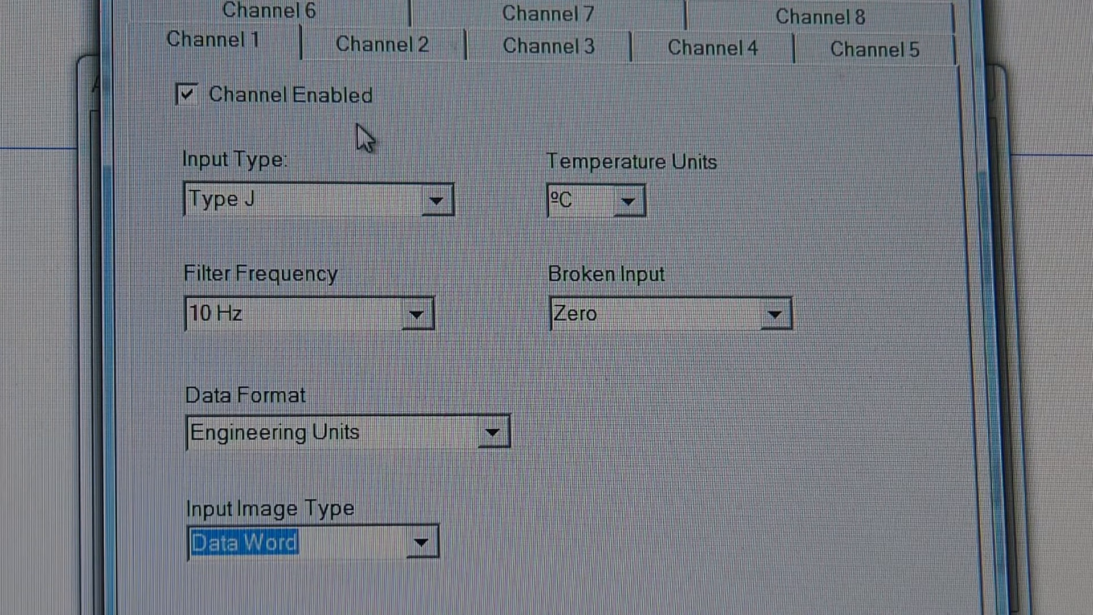
mouse_move(519, 443)
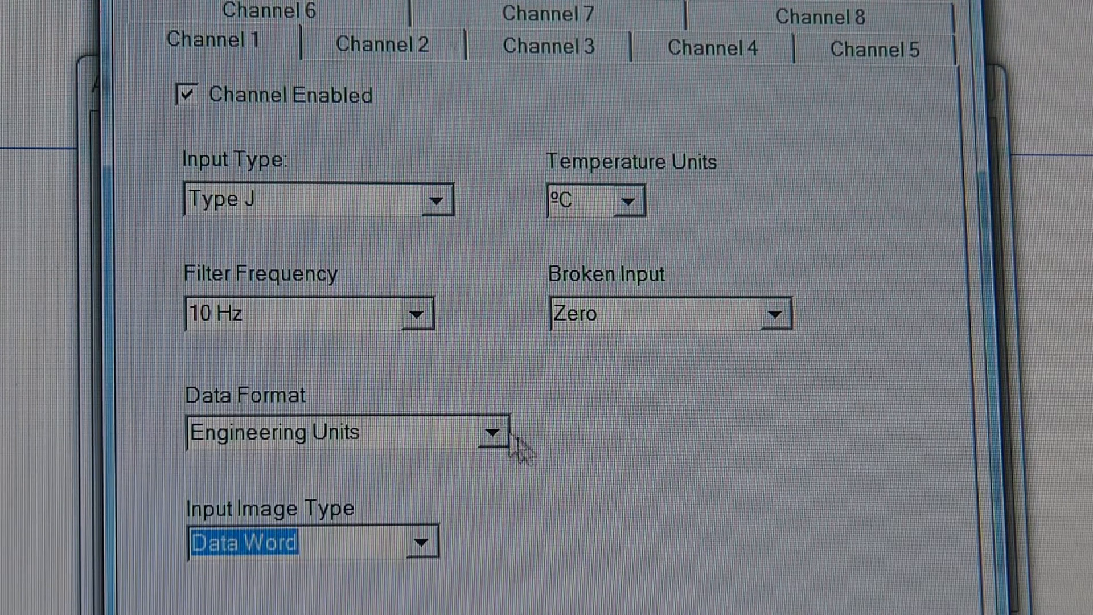
mouse_move(423, 258)
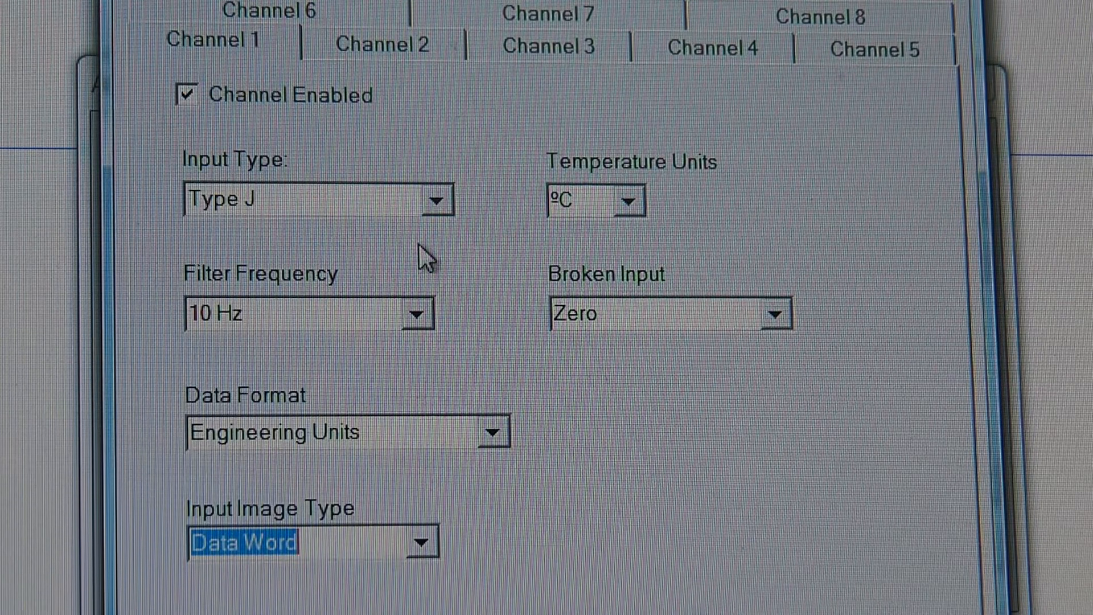
Step: Set channel 1 temperature units to °F and accept the channel configuration
left_click(627, 202)
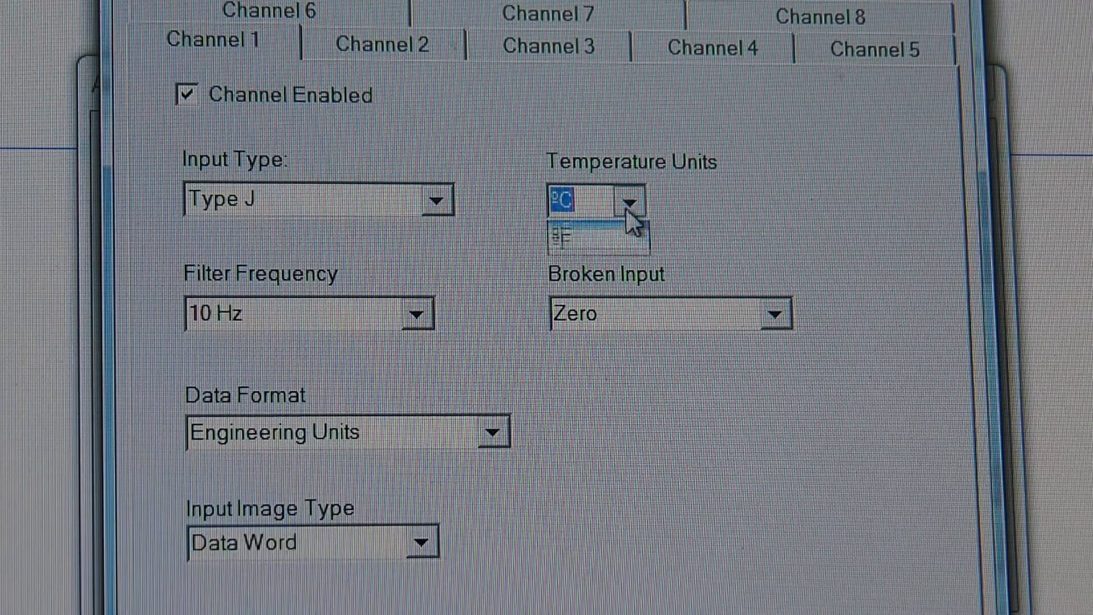
left_click(565, 237)
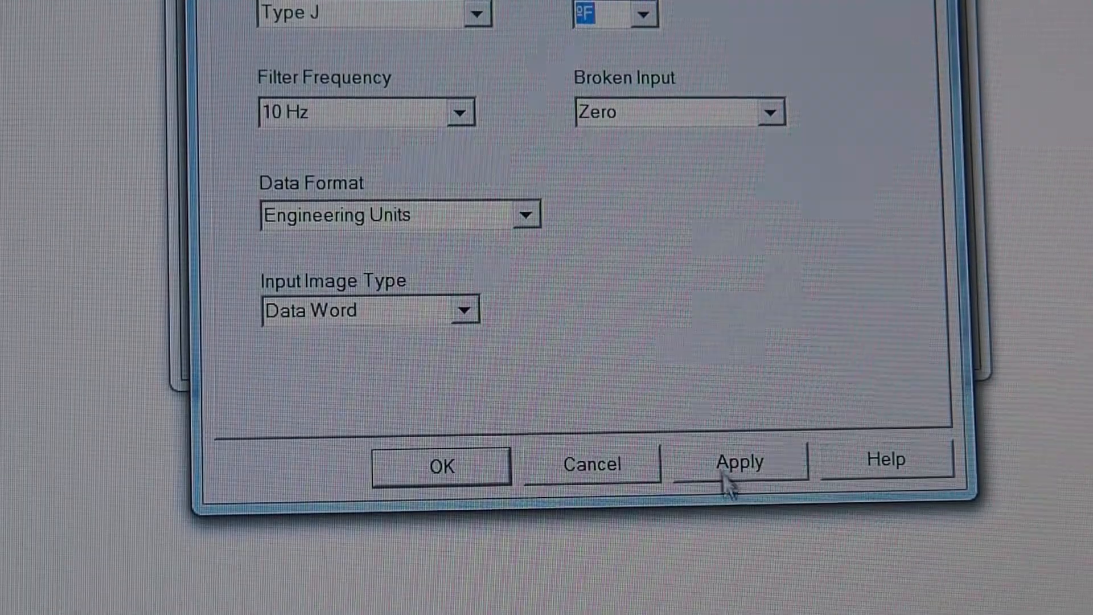
mouse_move(760, 463)
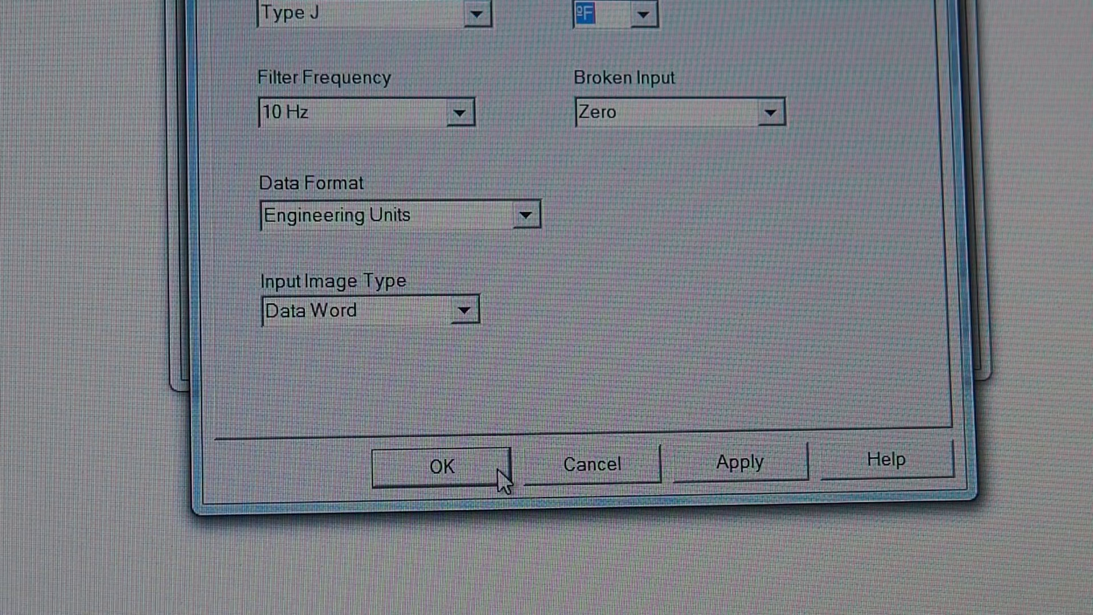
left_click(438, 466)
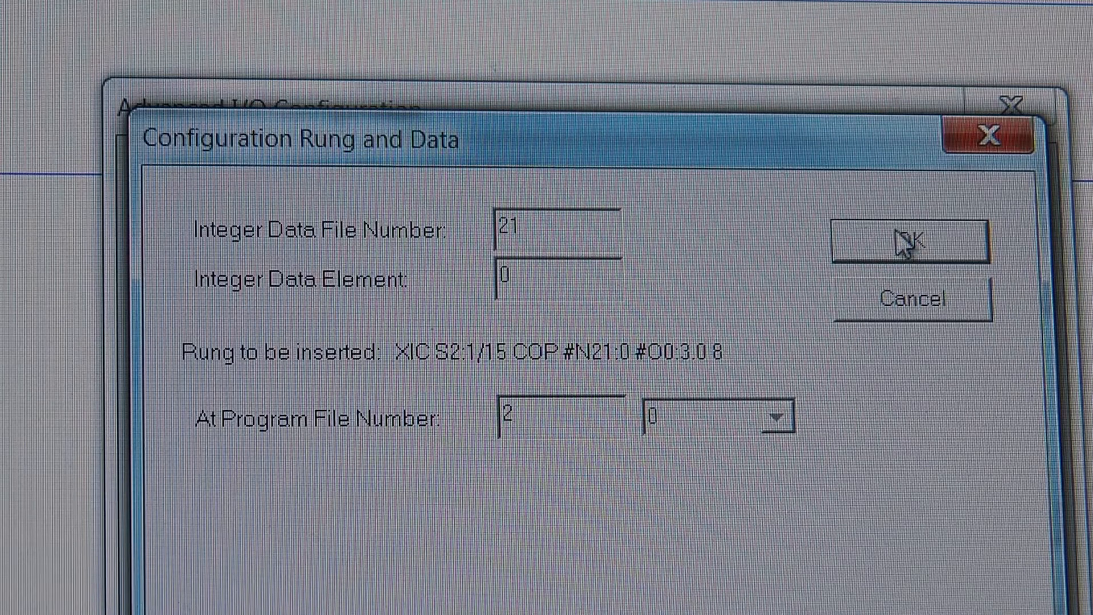
mouse_move(902, 451)
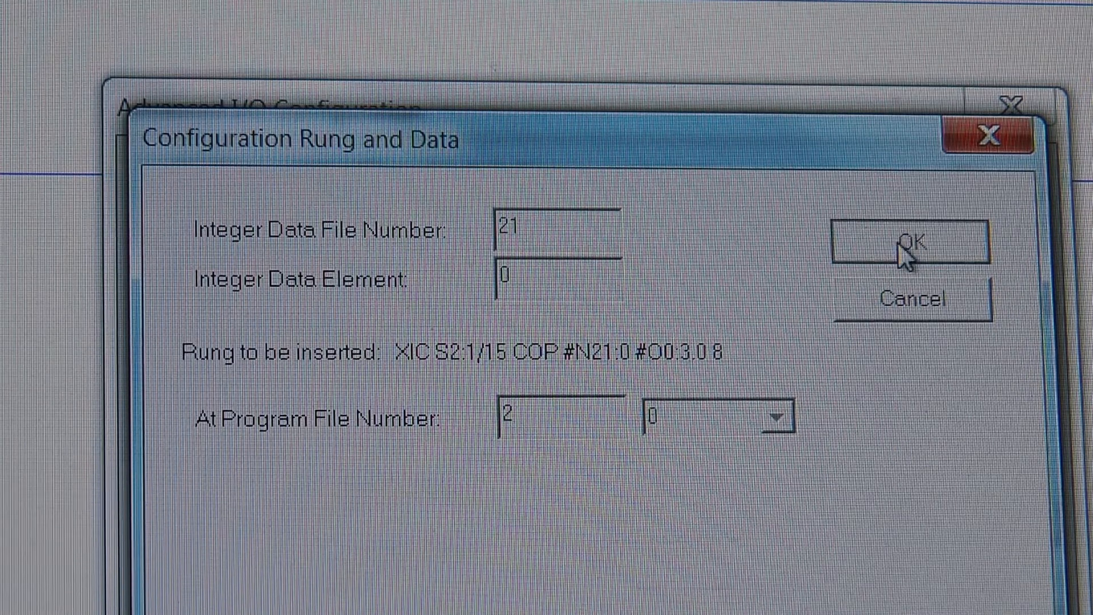
Step: Accept the N21:0-to-O:3.0 configuration rung and close Advanced I/O Configuration
left_click(915, 244)
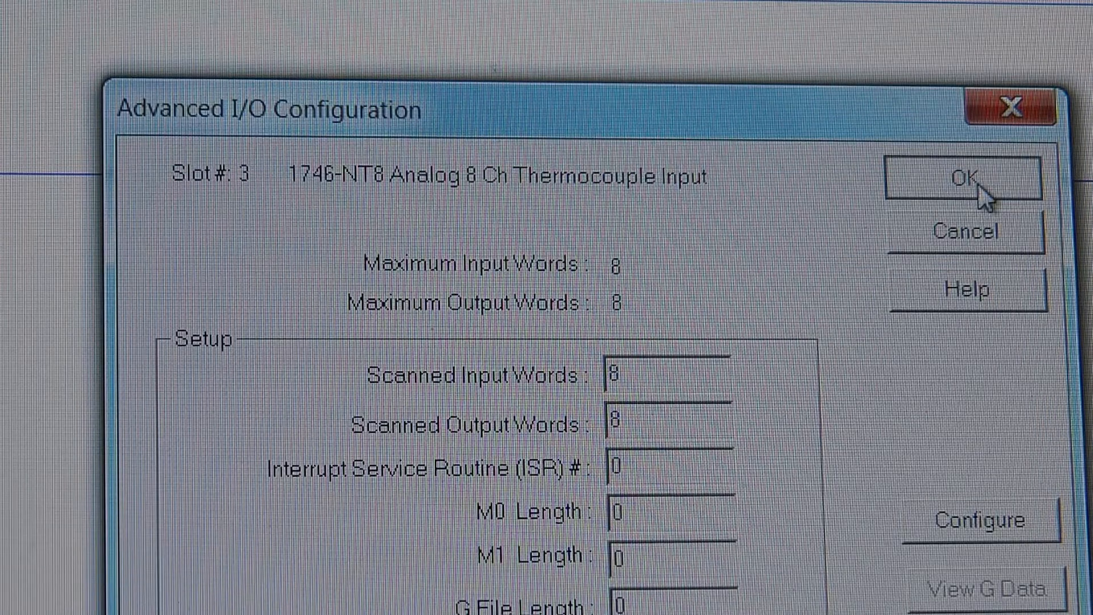
left_click(966, 178)
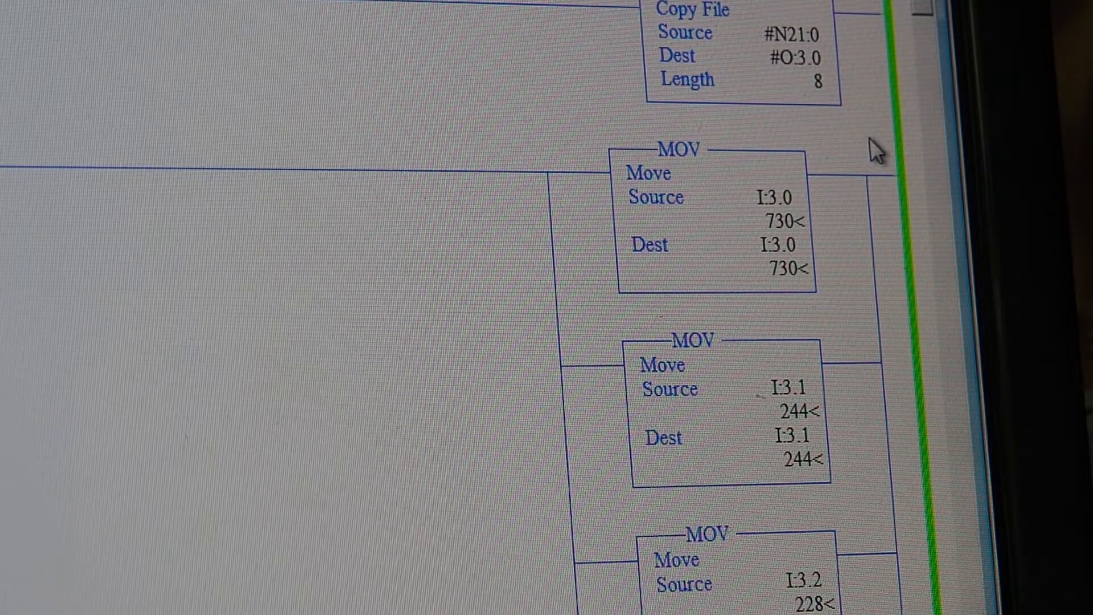
Step: Scroll the LAD 2 ladder to watch the I:3.x MOV values update
scroll("down", 3)
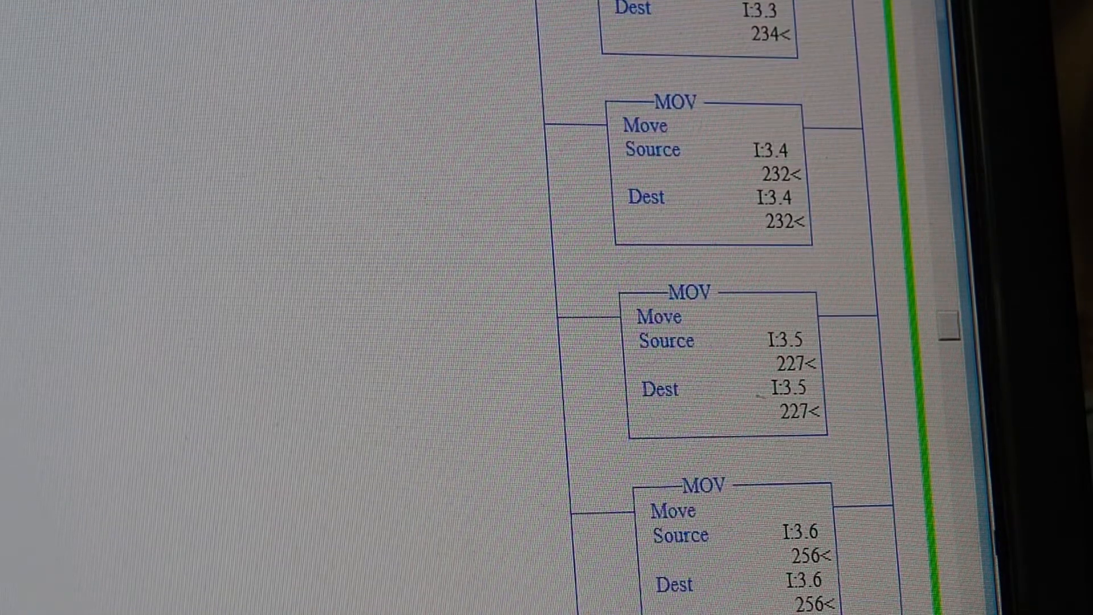
scroll("up", 3)
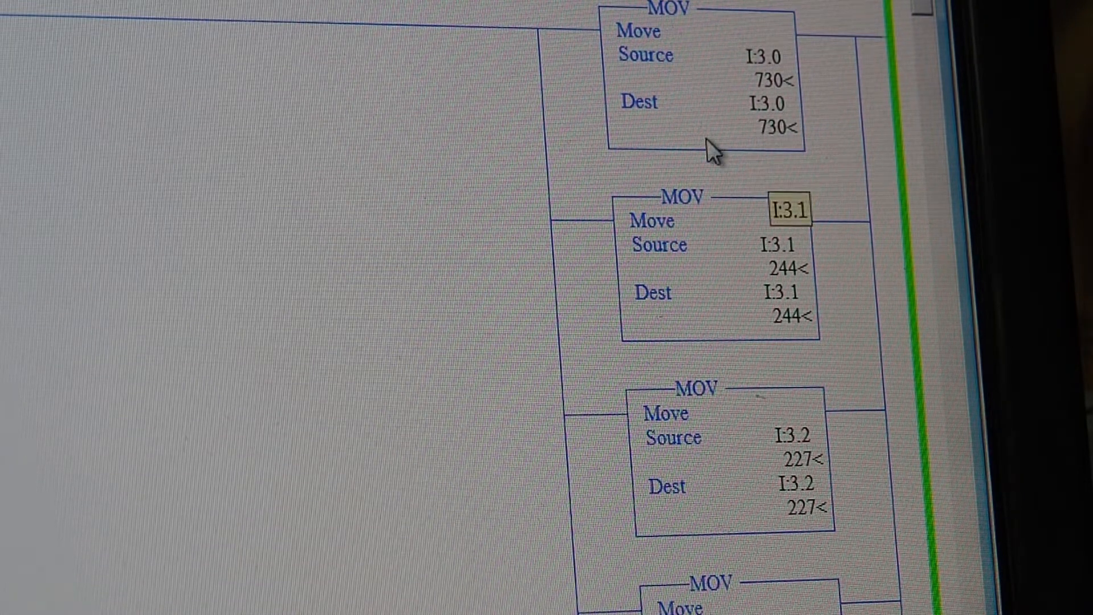
scroll("down", 3)
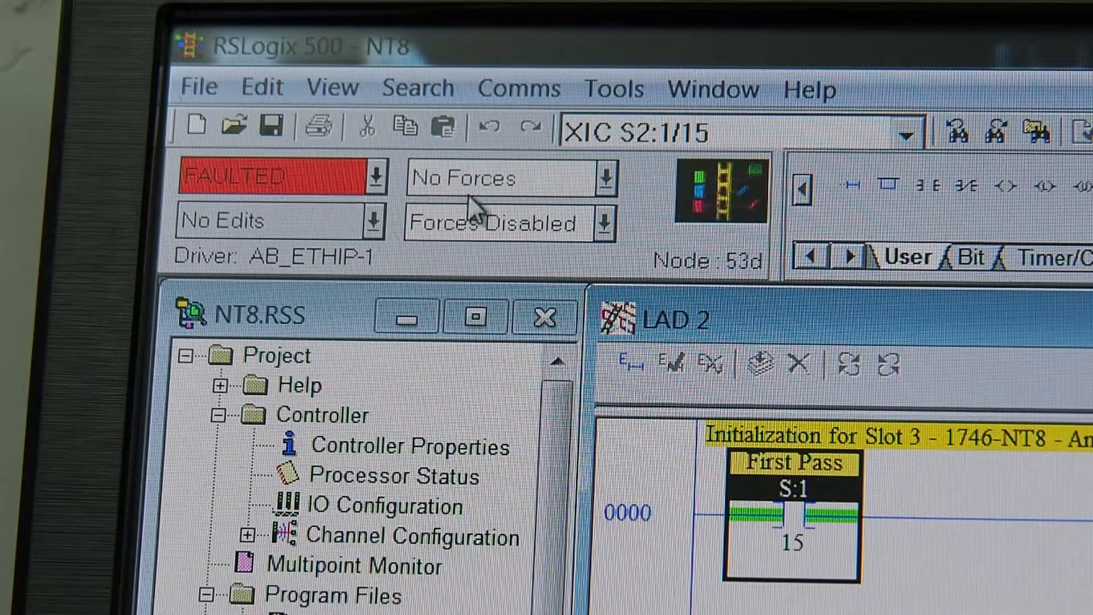
Step: Clear the slot 3 wrong I/O count major error in Processor Status
left_click(377, 177)
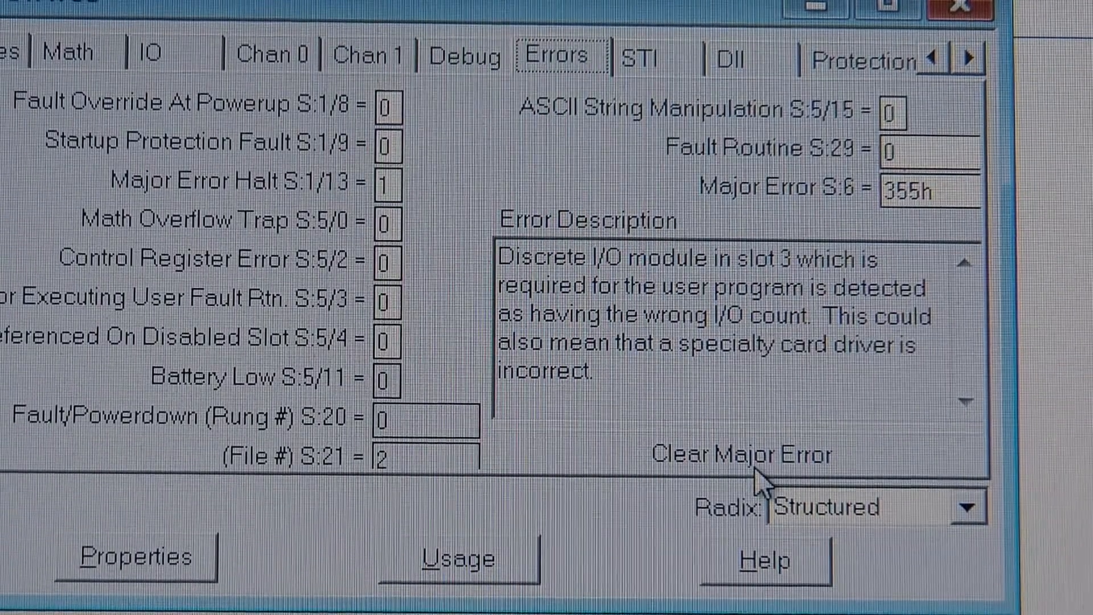
left_click(742, 456)
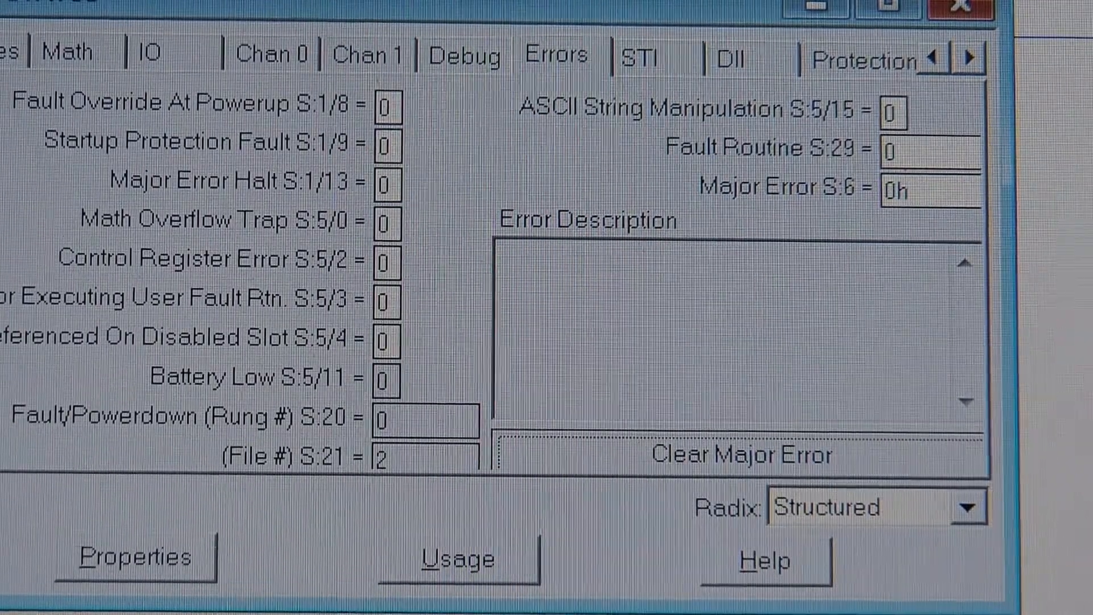